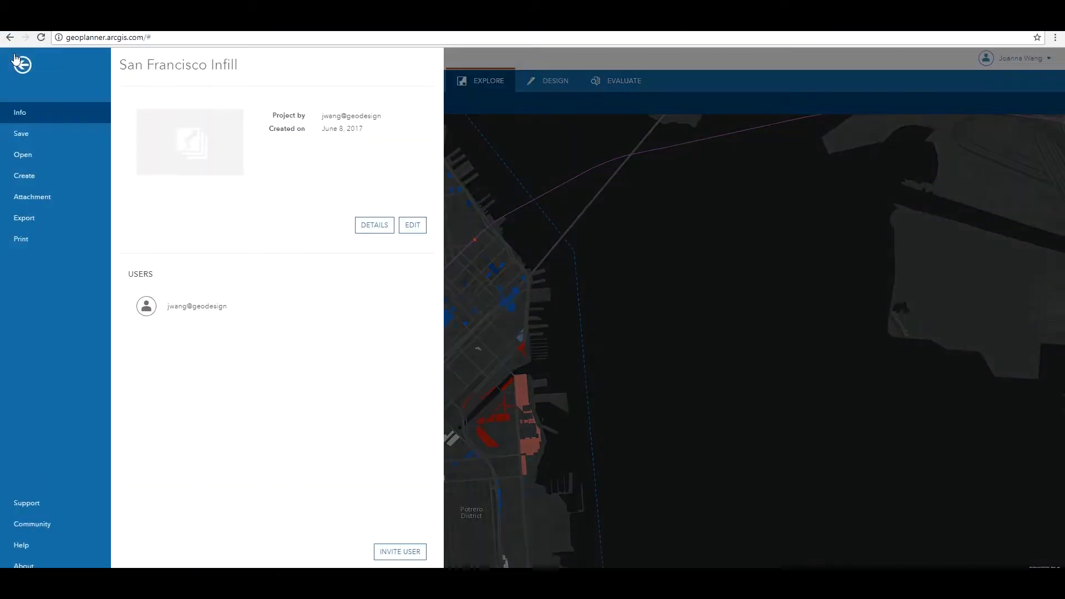
# Browse the project's Export options, including Export Web Map and Export Web Scene.
pyautogui.click(24, 217)
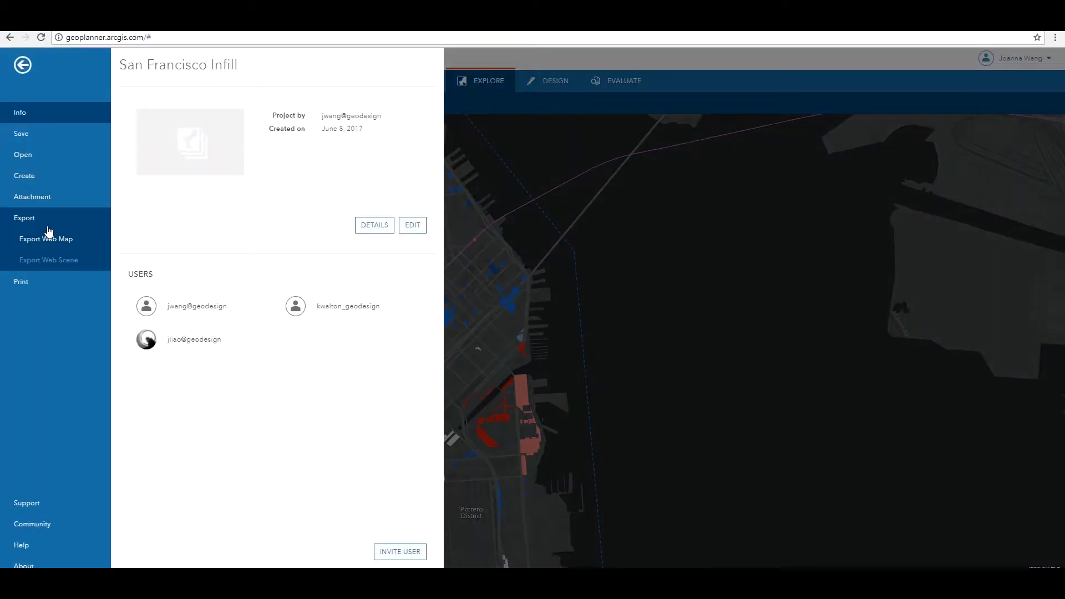
pyautogui.click(45, 239)
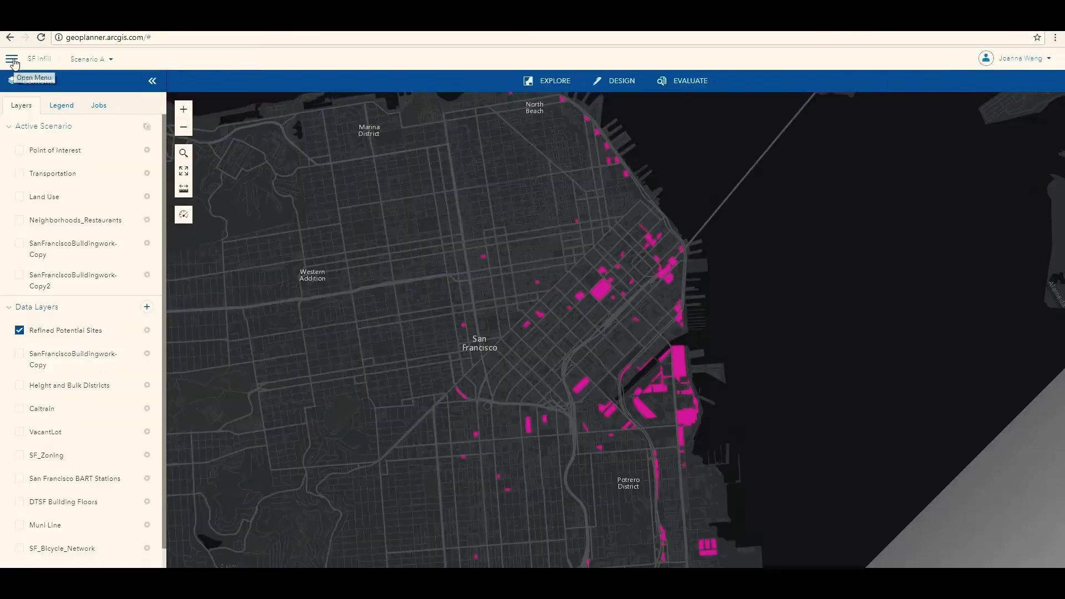
# View the SF Infill project Info page with Invite User, then the template overview.
pyautogui.click(12, 61)
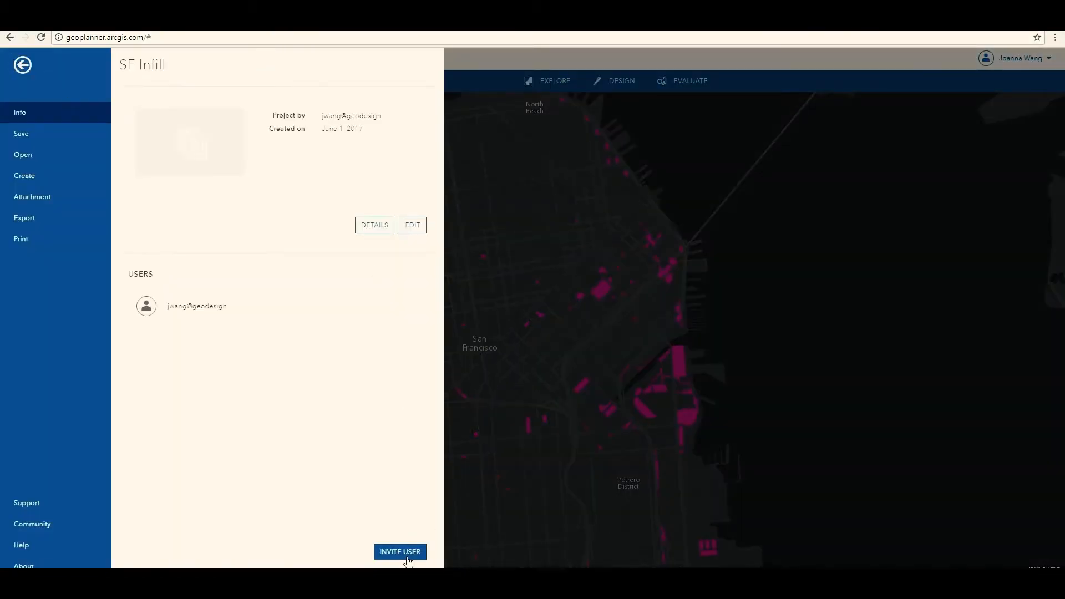
pyautogui.click(400, 551)
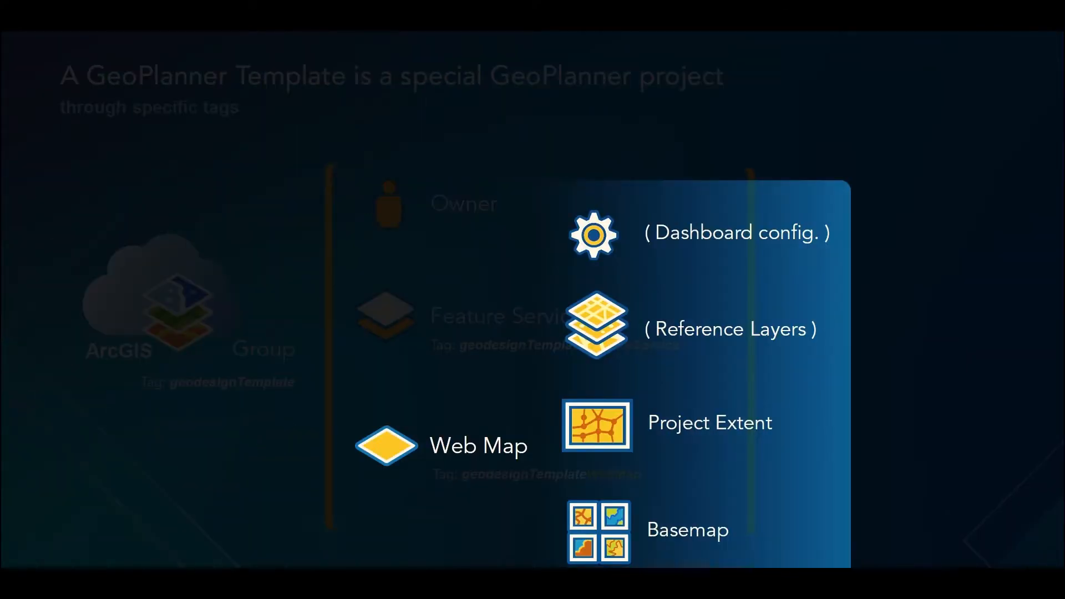
pyautogui.click(221, 285)
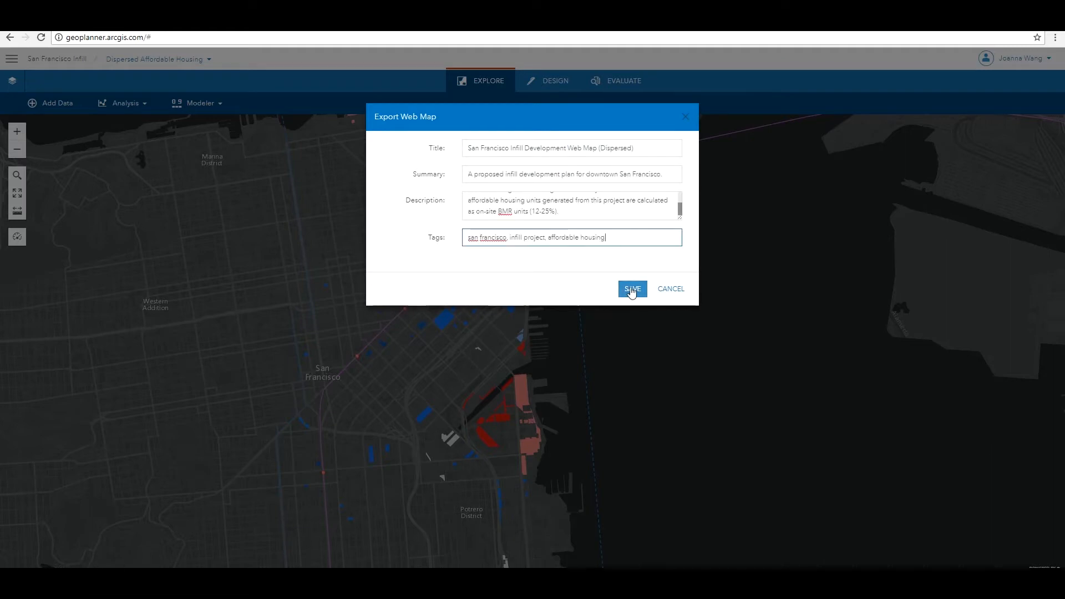
# Save the 'San Francisco Infill Development Web Map (Dispersed)' export and open the web map.
pyautogui.click(631, 288)
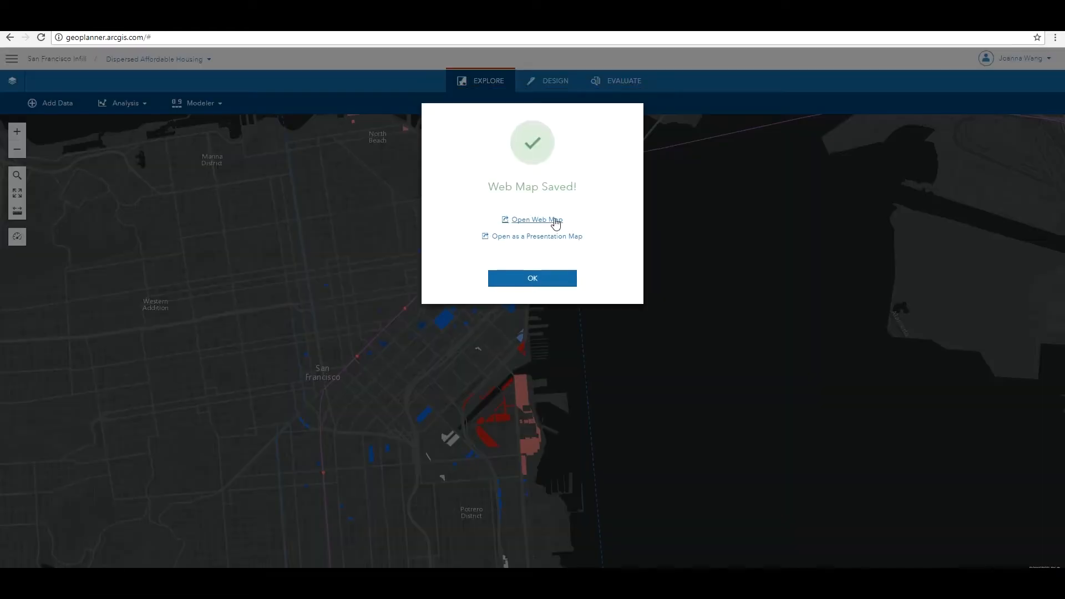
pyautogui.click(532, 219)
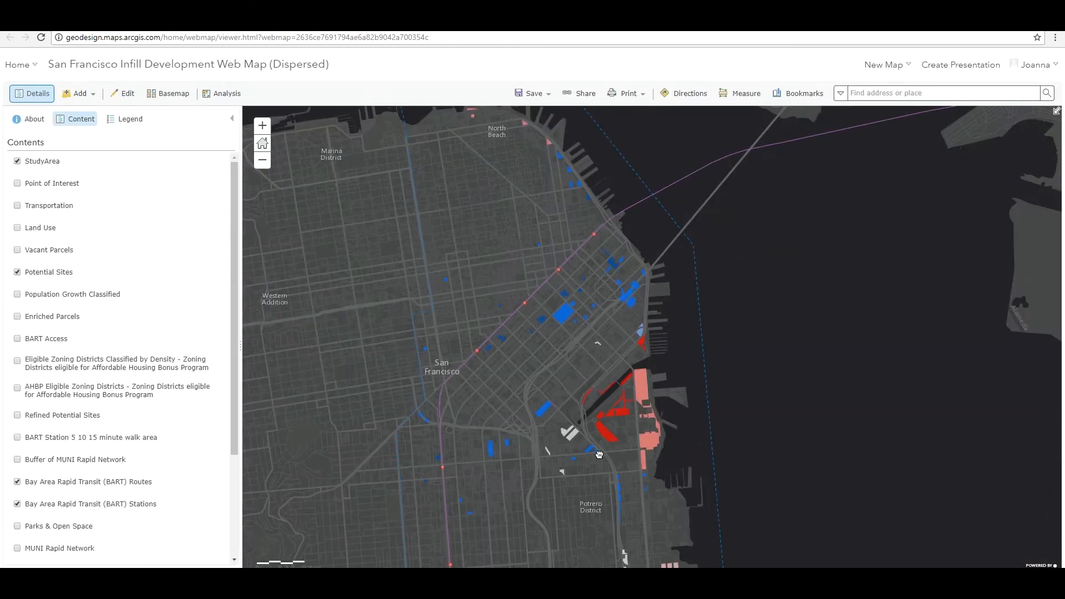
# Recolour the StudyArea fill, preview the presentation, and export the Dispersed scenario as a web scene.
pyautogui.click(172, 94)
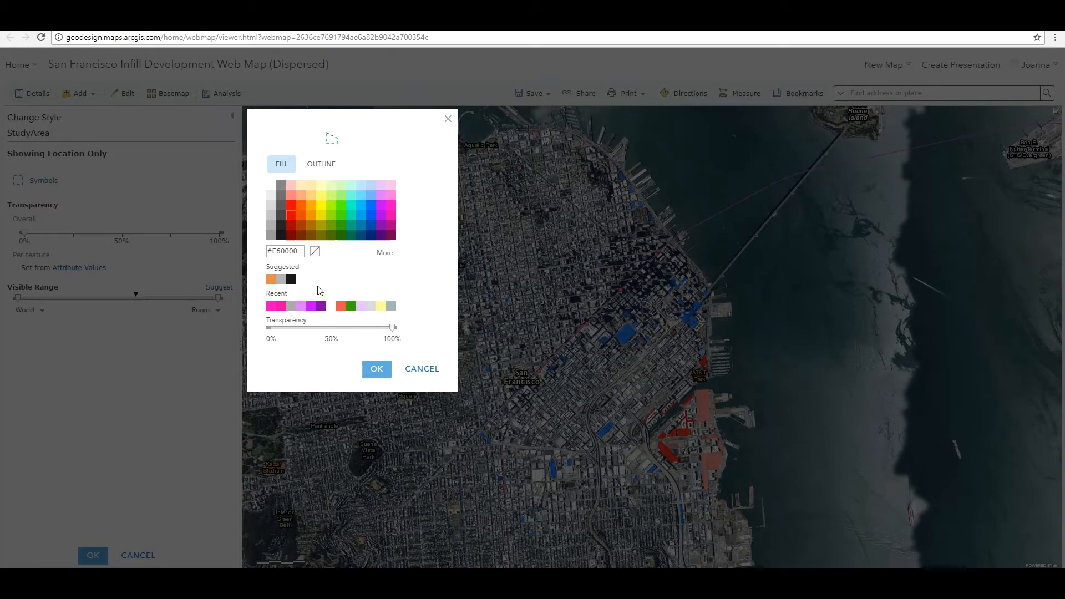
pyautogui.click(376, 369)
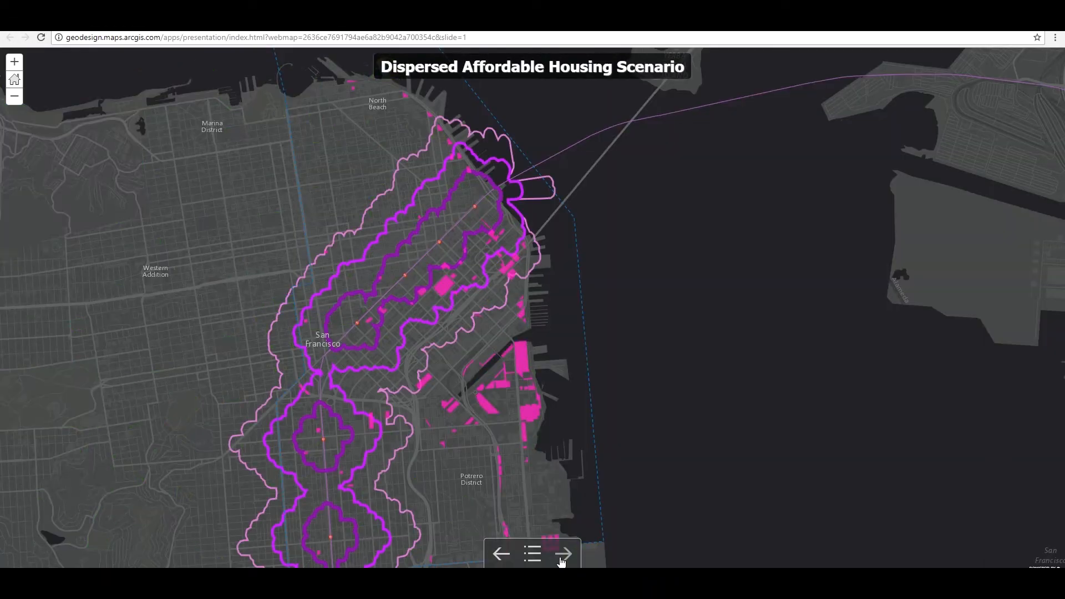
pyautogui.click(565, 554)
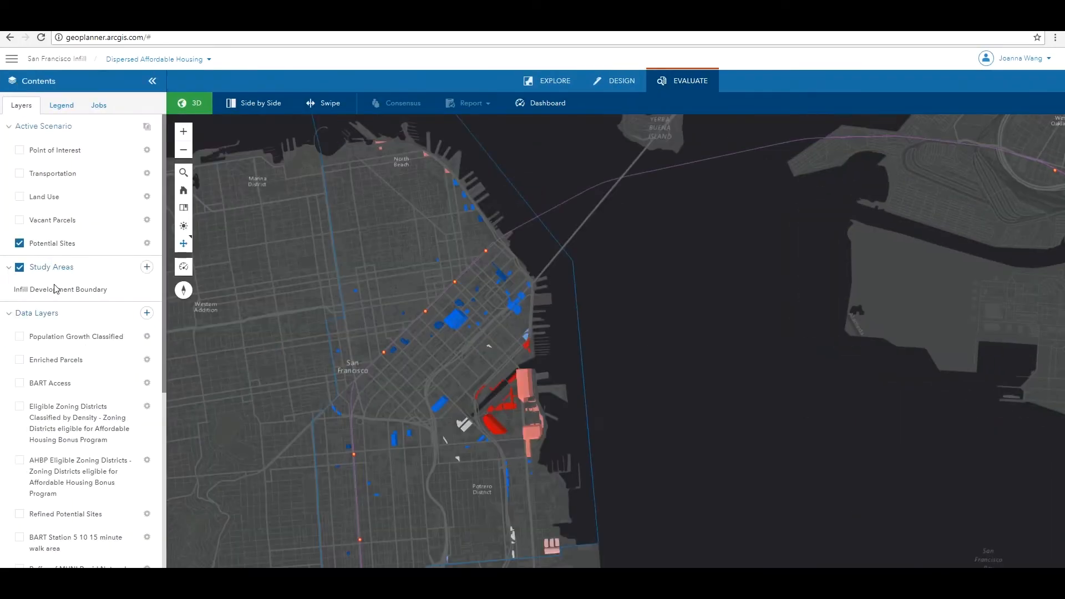
pyautogui.click(11, 58)
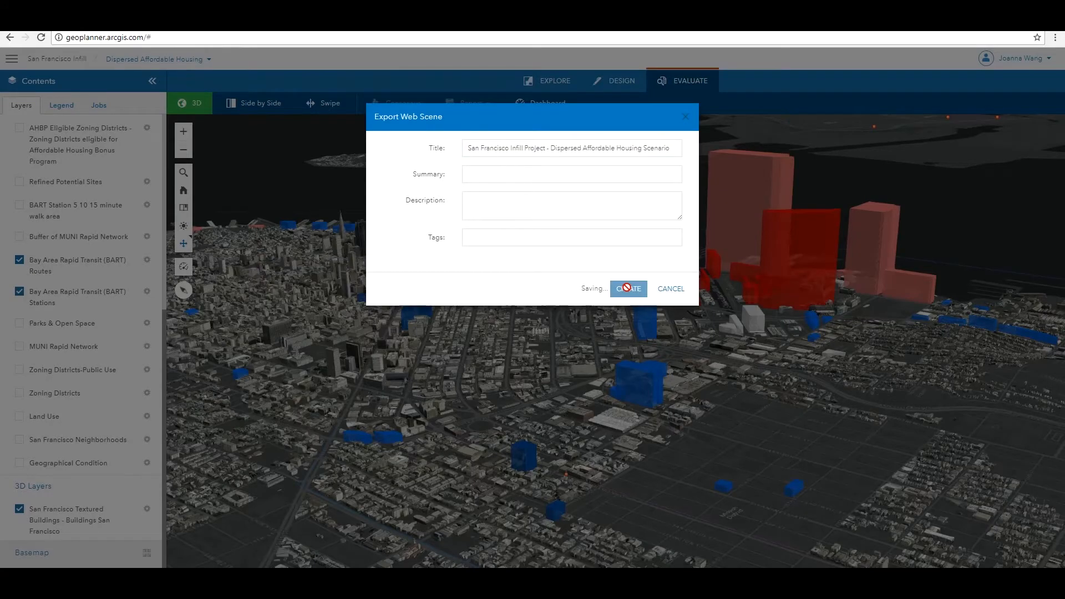
pyautogui.click(627, 288)
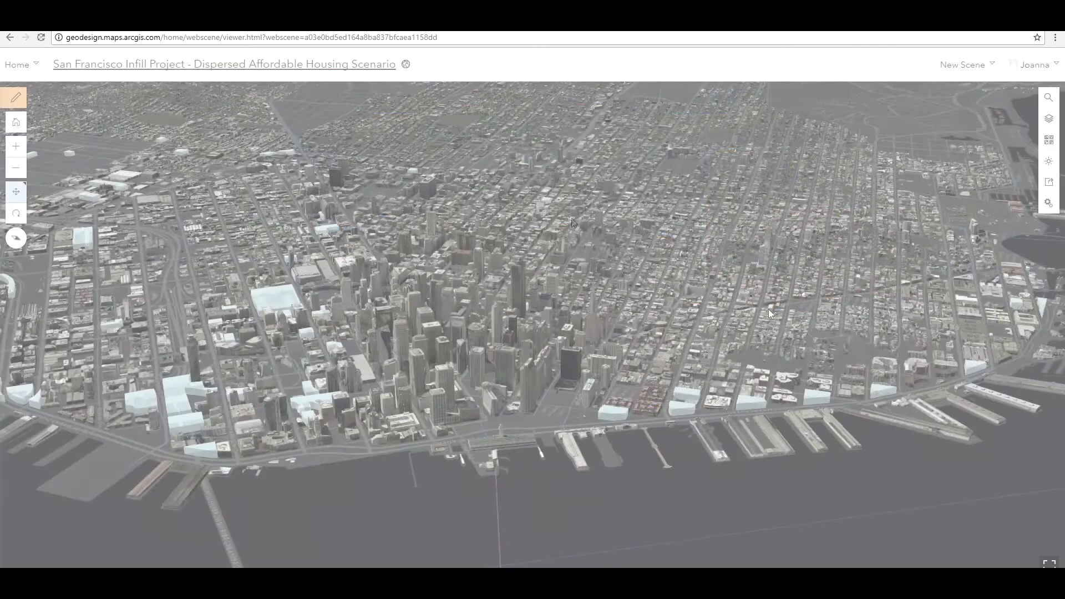